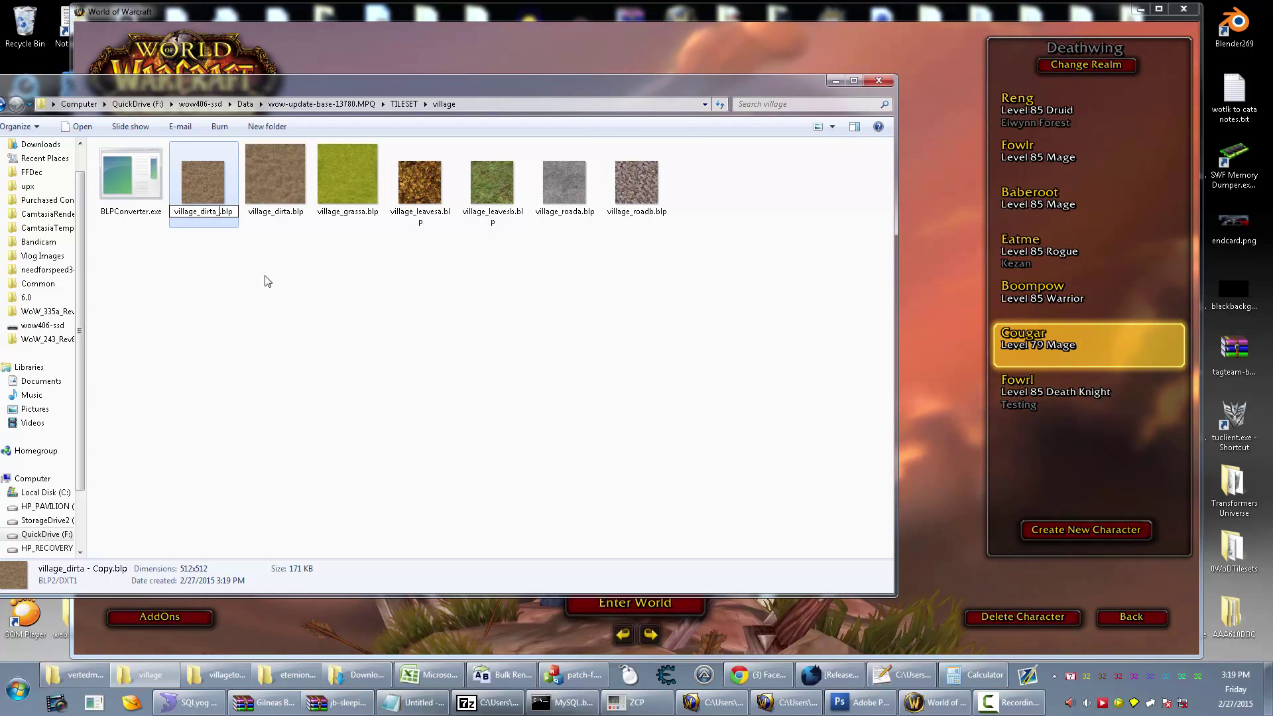
Step: Rename the copy to village_dirta_s.blp and convert it to village_dirta_s.png with BLPConverter
{"action": "left_click", "coordinate": [274, 171]}
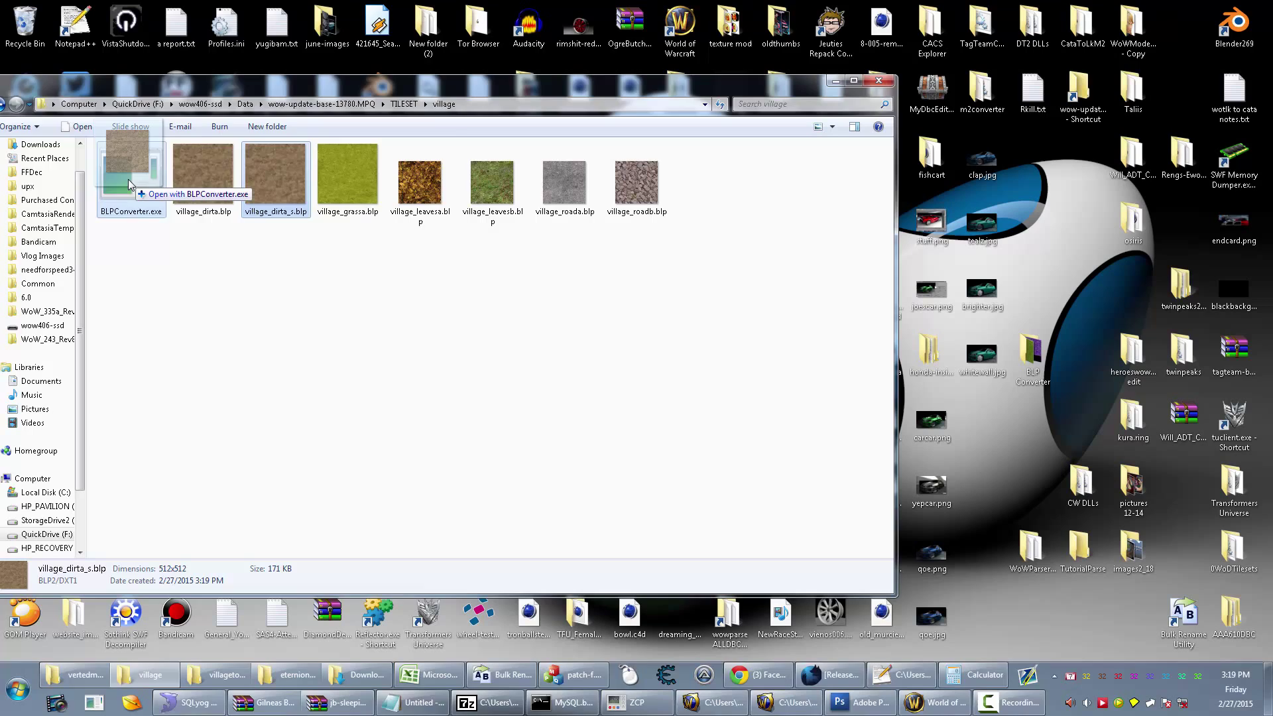
{"action": "left_click", "coordinate": [348, 171]}
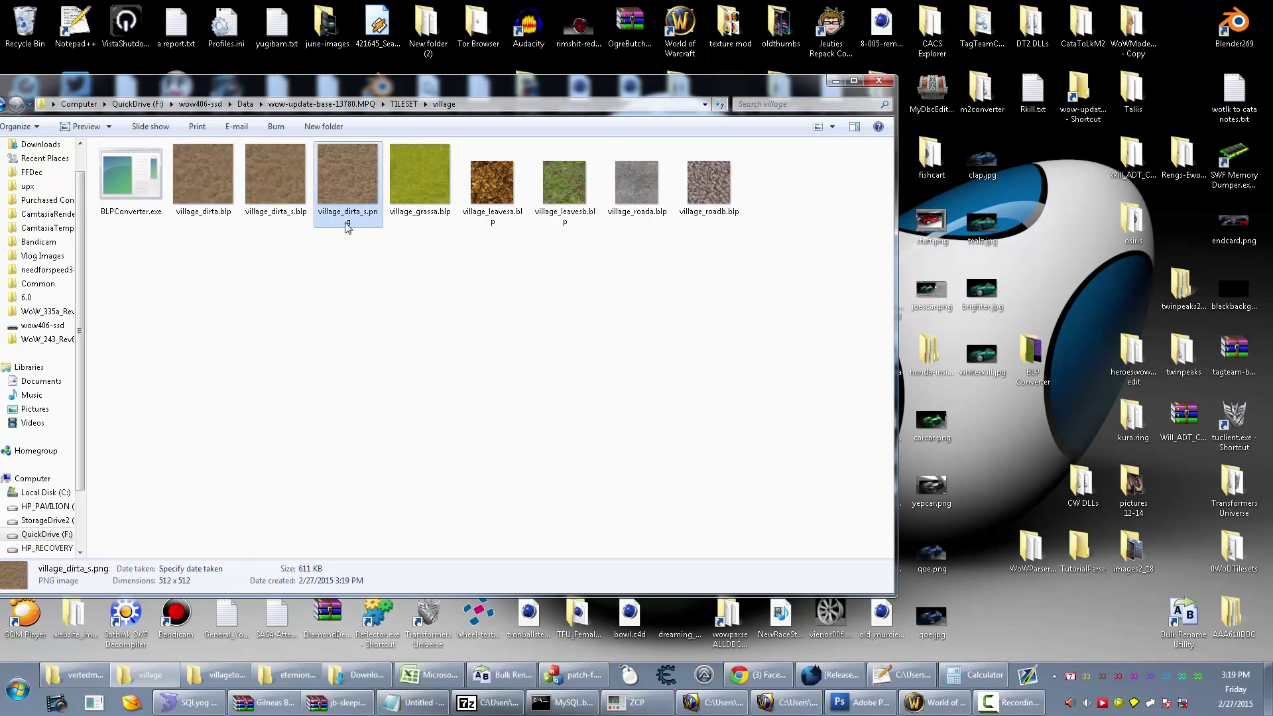
{"action": "left_click", "coordinate": [858, 702]}
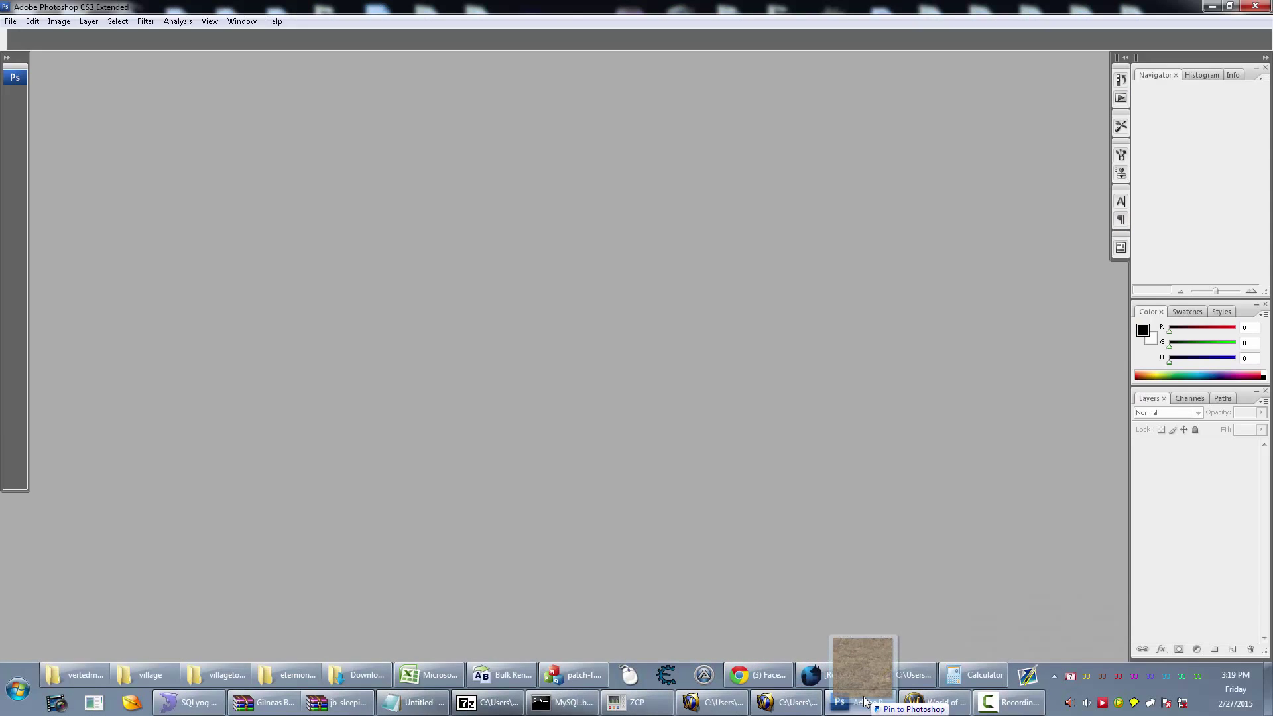
Step: Duplicate the Background layer, hide the original, and set the copy to 100% fill and 12% opacity
{"action": "left_click", "coordinate": [862, 665]}
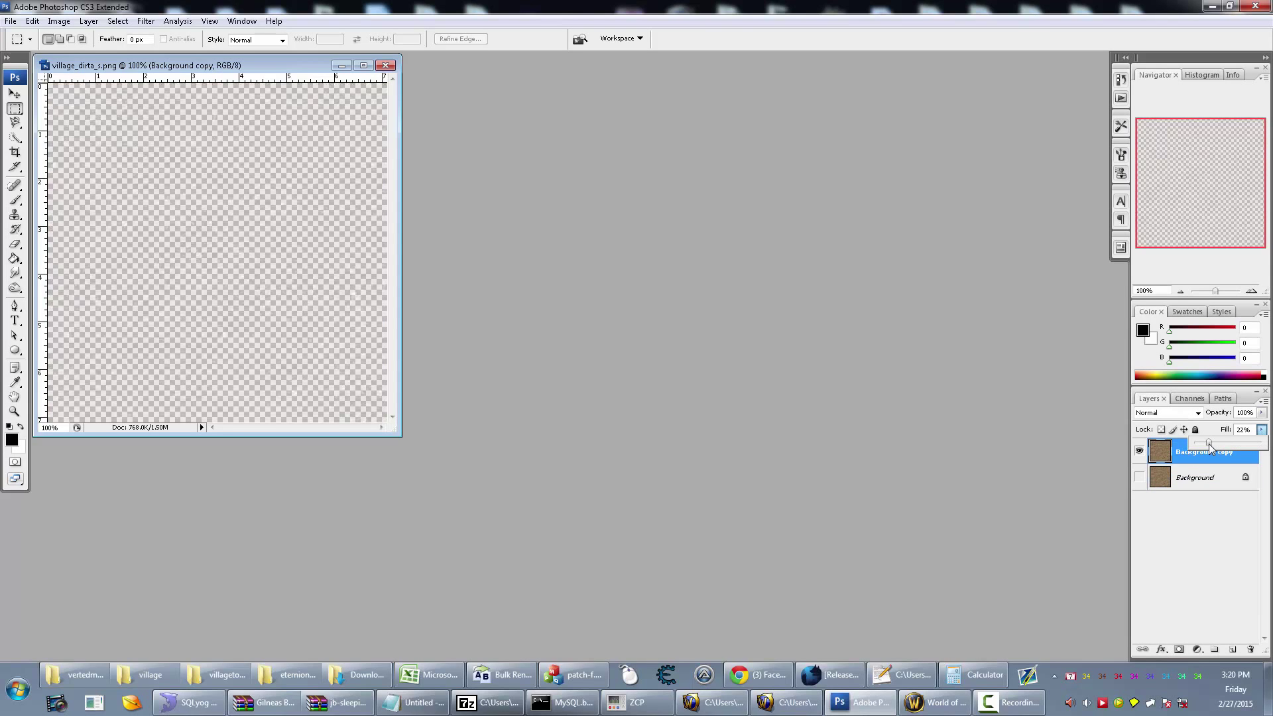
{"action": "left_click", "coordinate": [1242, 428]}
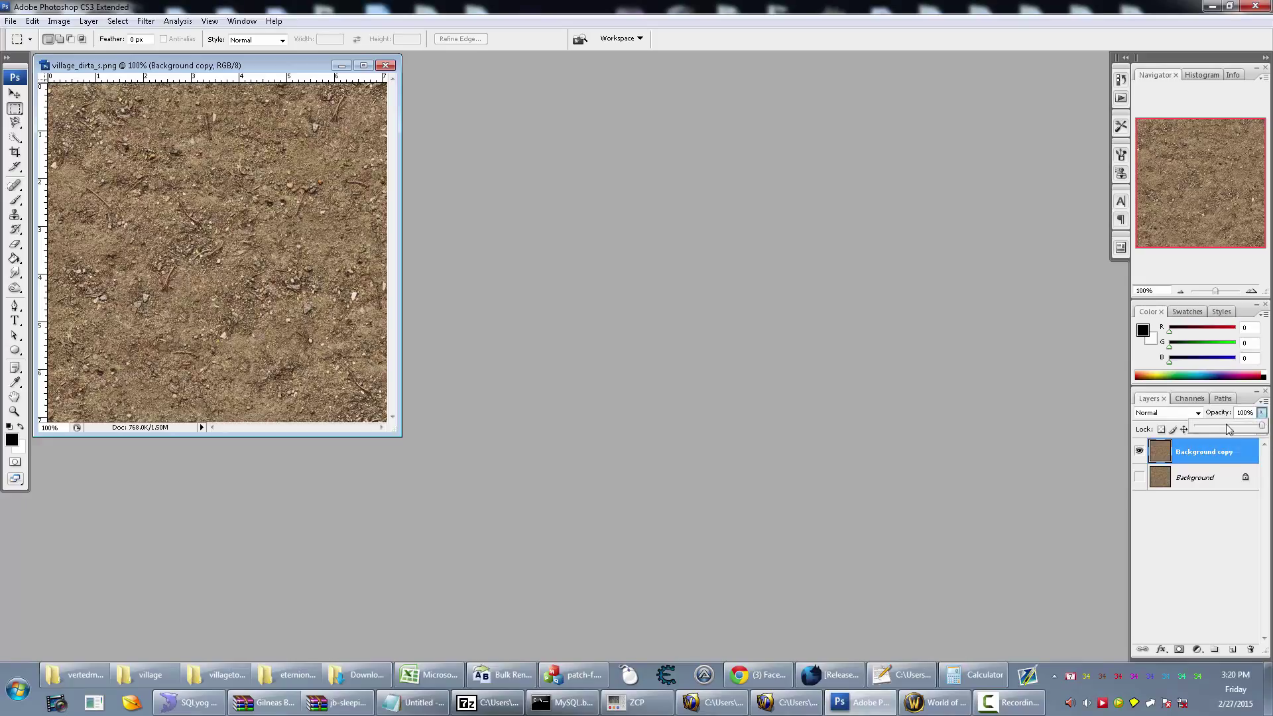
{"action": "left_click", "coordinate": [1243, 412]}
{"action": "type", "text": "12"}
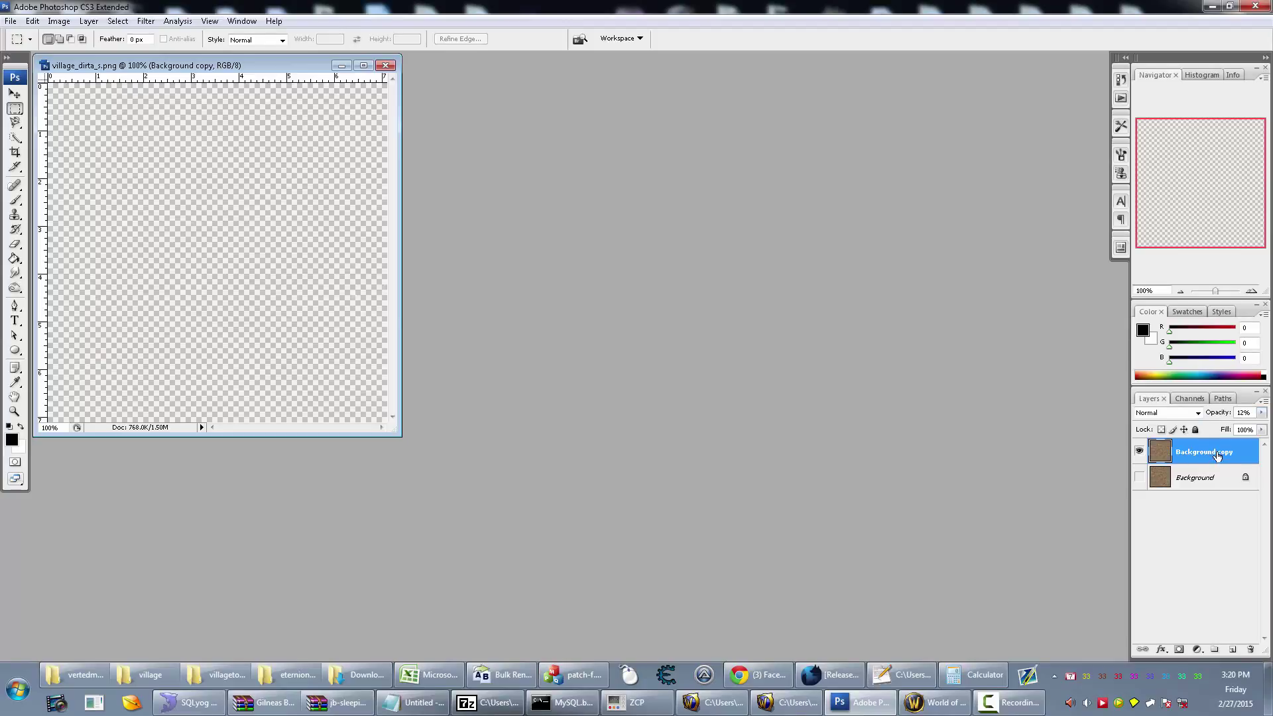
{"action": "left_click", "coordinate": [11, 20]}
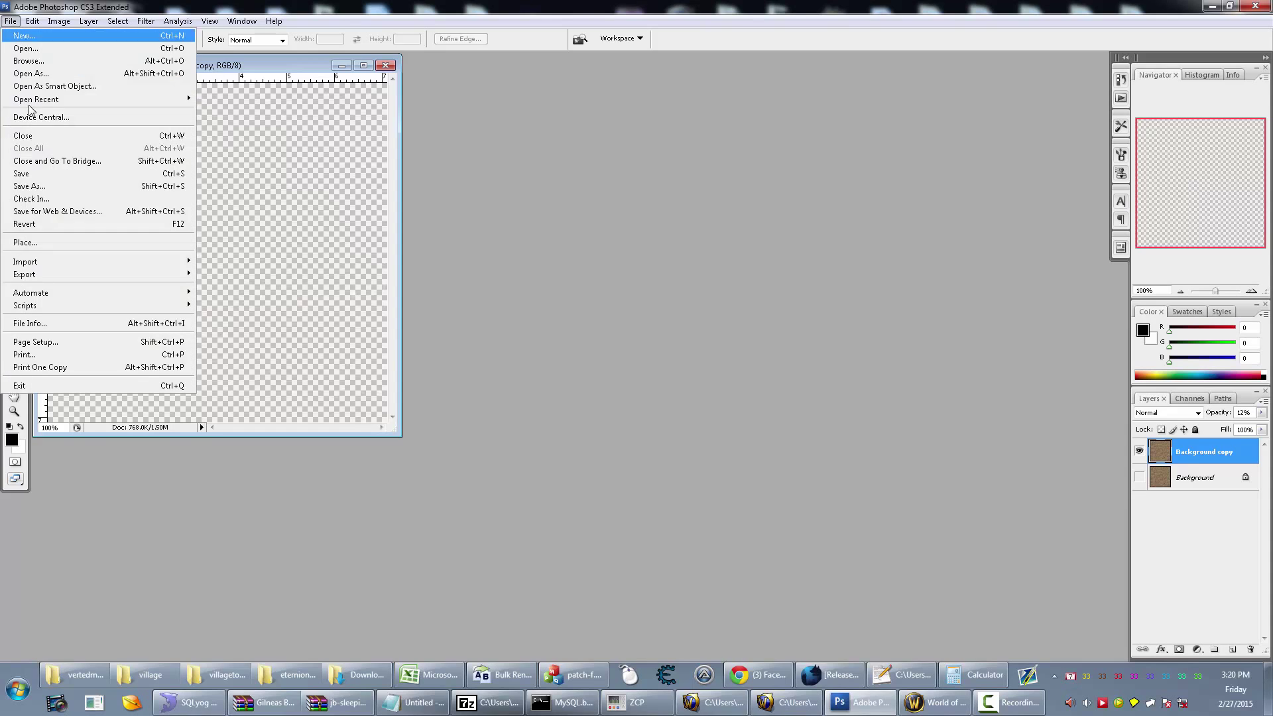
Step: Save for Web as PNG-24 with transparency, replacing village_dirta_s.png
{"action": "left_click", "coordinate": [57, 210]}
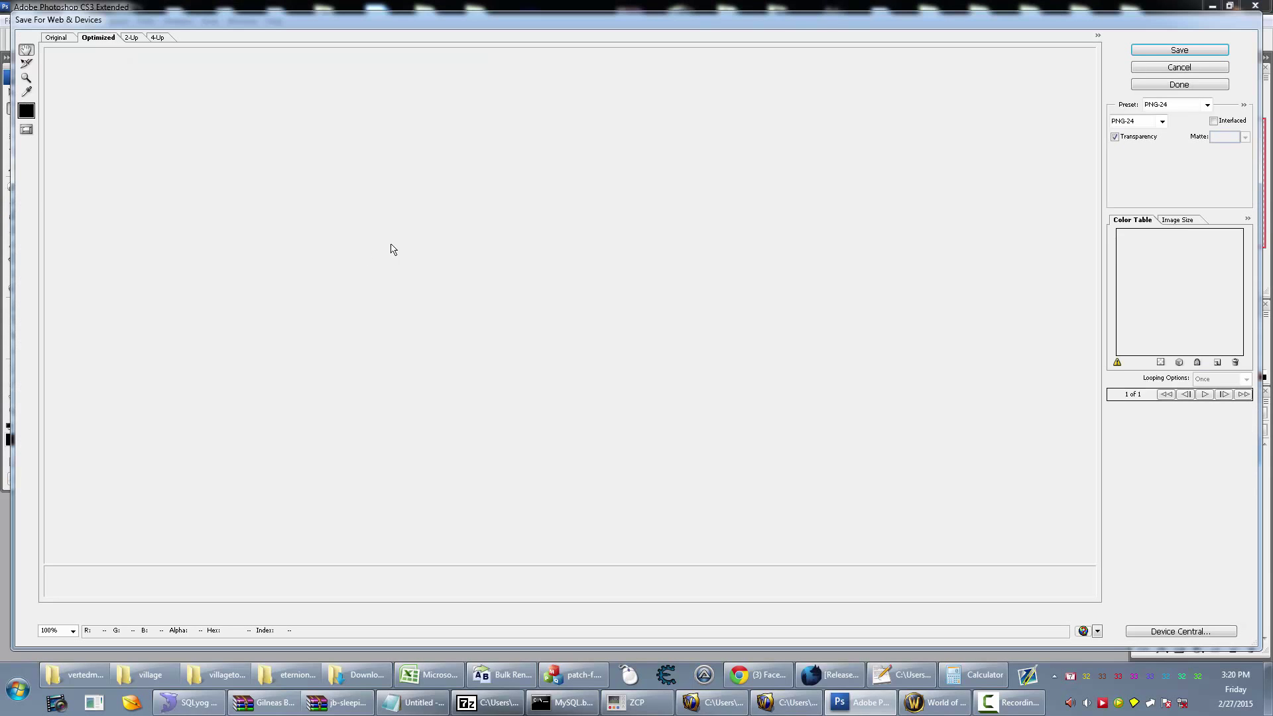
{"action": "left_click", "coordinate": [1178, 50]}
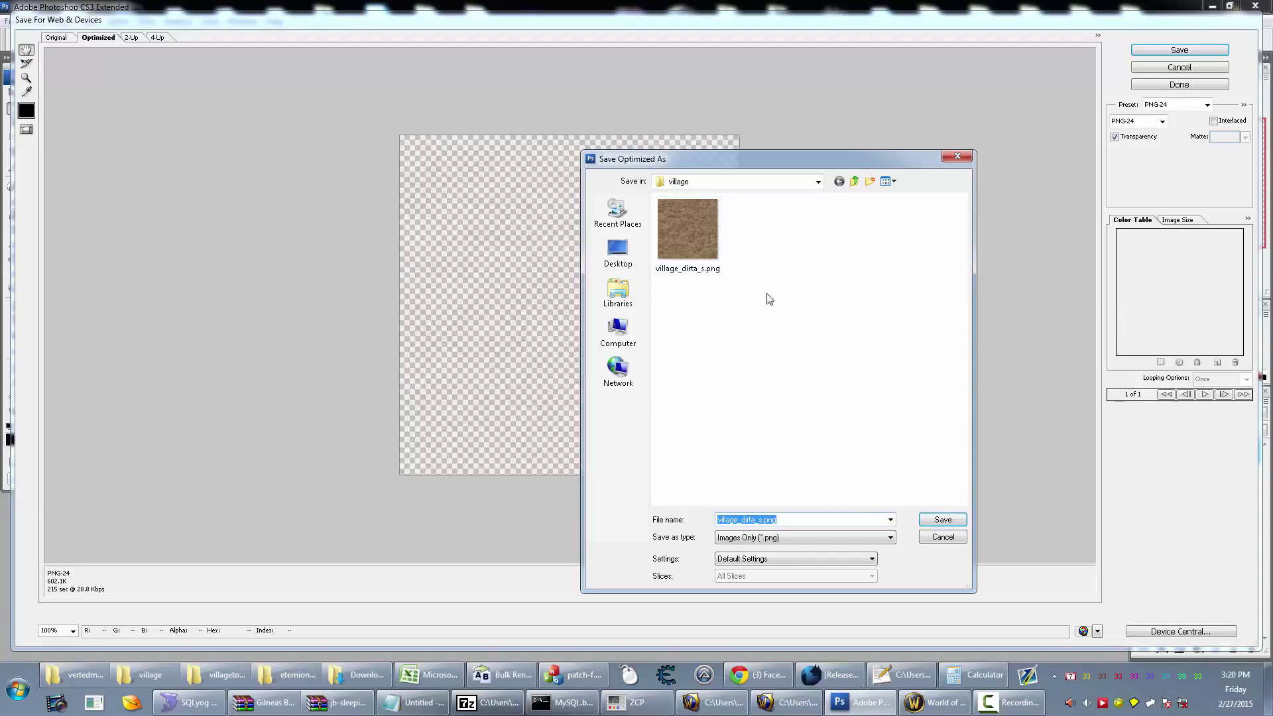
{"action": "mouse_move", "coordinate": [943, 520]}
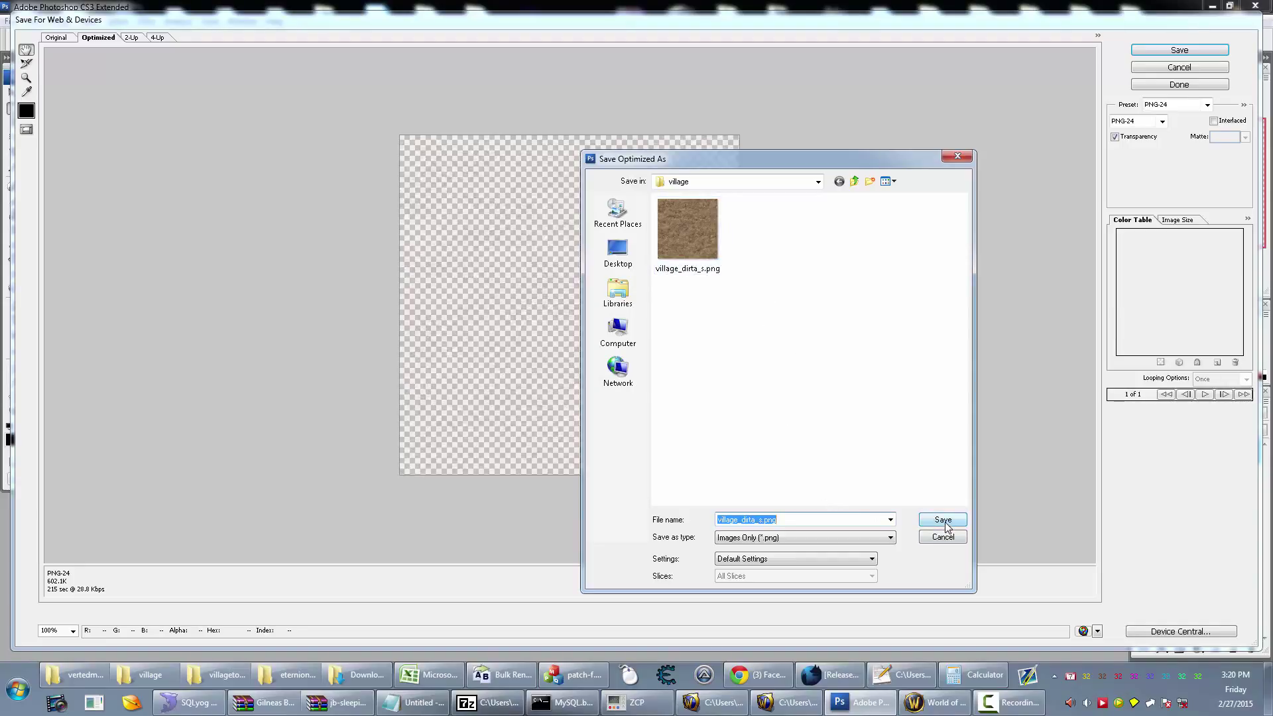
{"action": "left_click", "coordinate": [941, 520]}
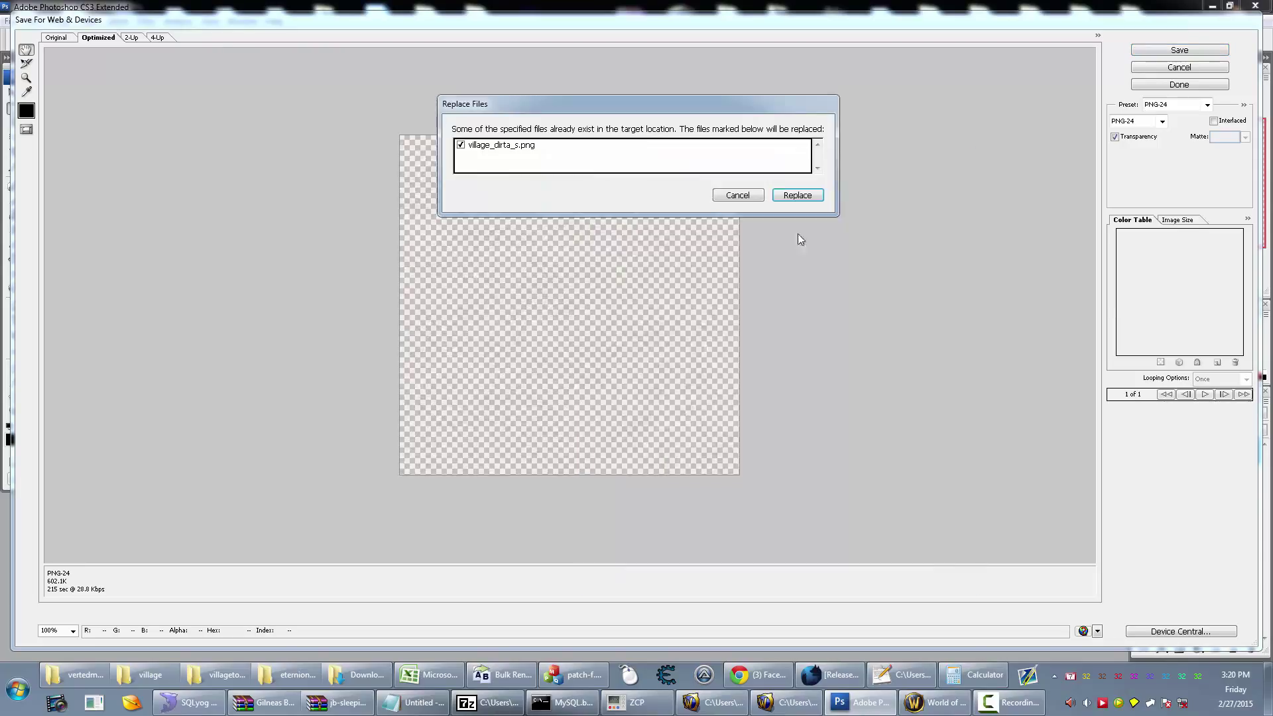
{"action": "left_click", "coordinate": [797, 195]}
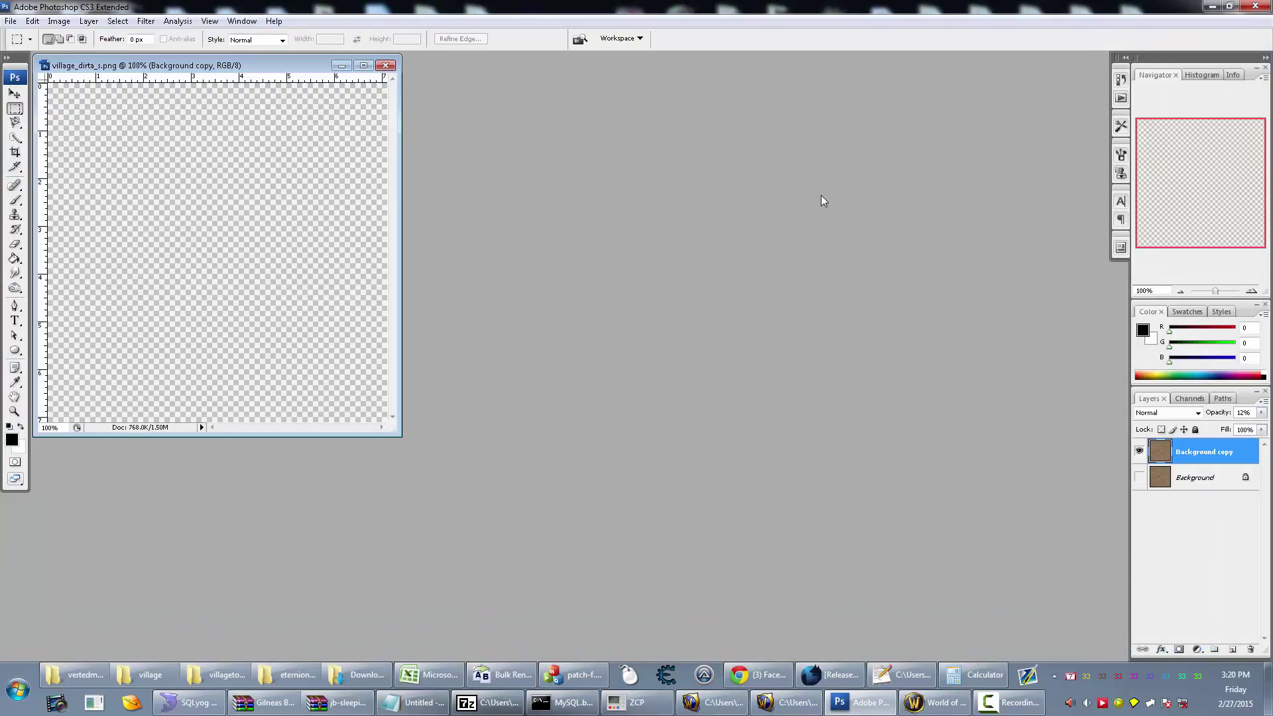
{"action": "mouse_move", "coordinate": [975, 673]}
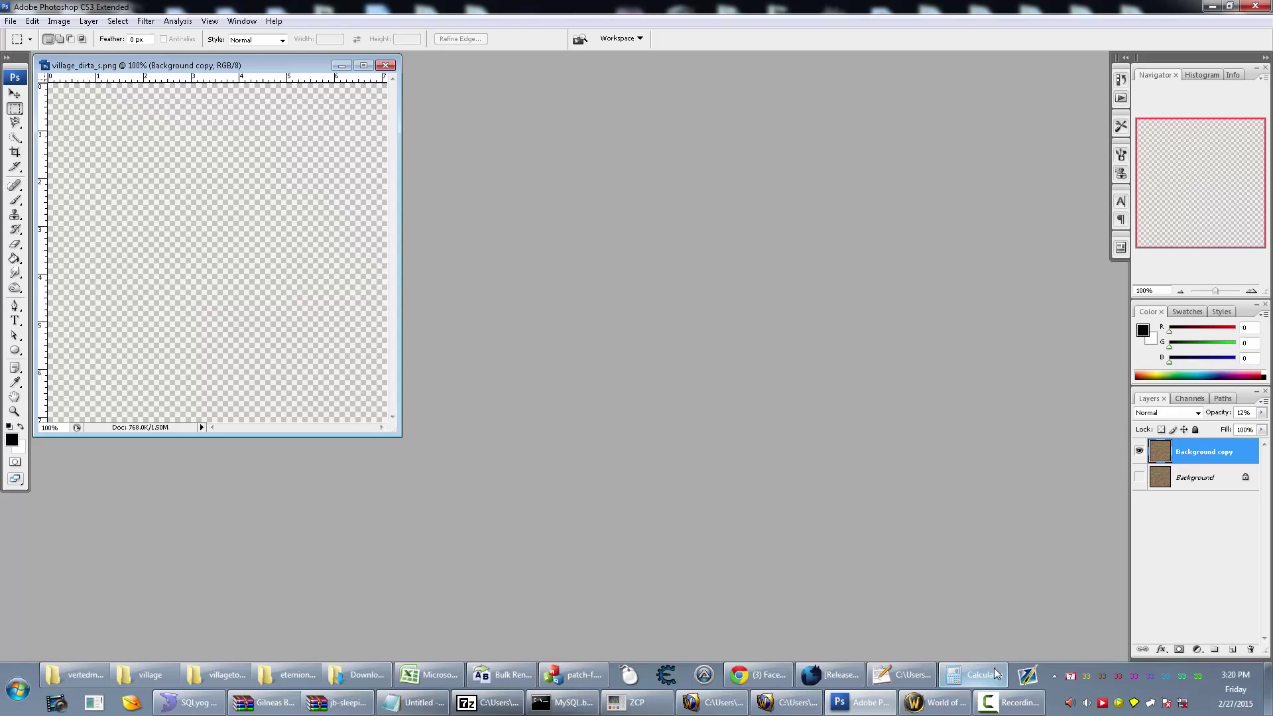
Step: Convert the edited village_dirta_s.png back to BLP with BLPConverter
{"action": "left_click", "coordinate": [935, 703]}
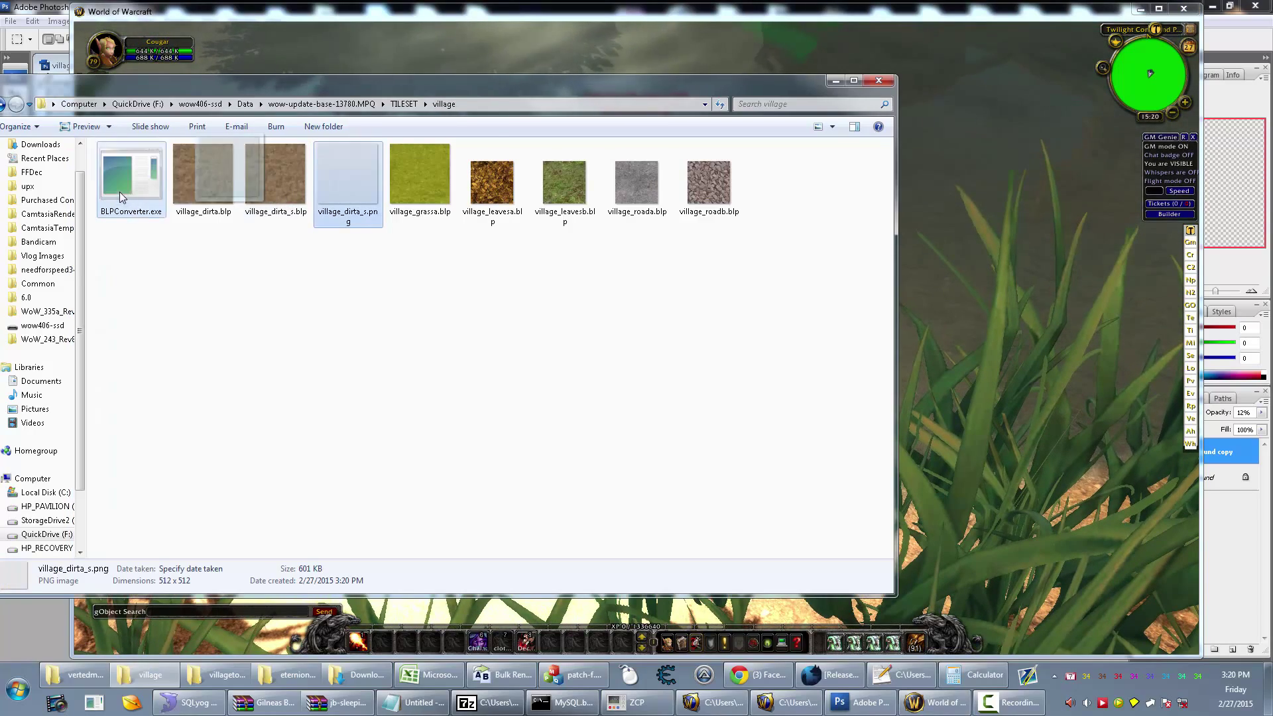
{"action": "double_click", "coordinate": [131, 171]}
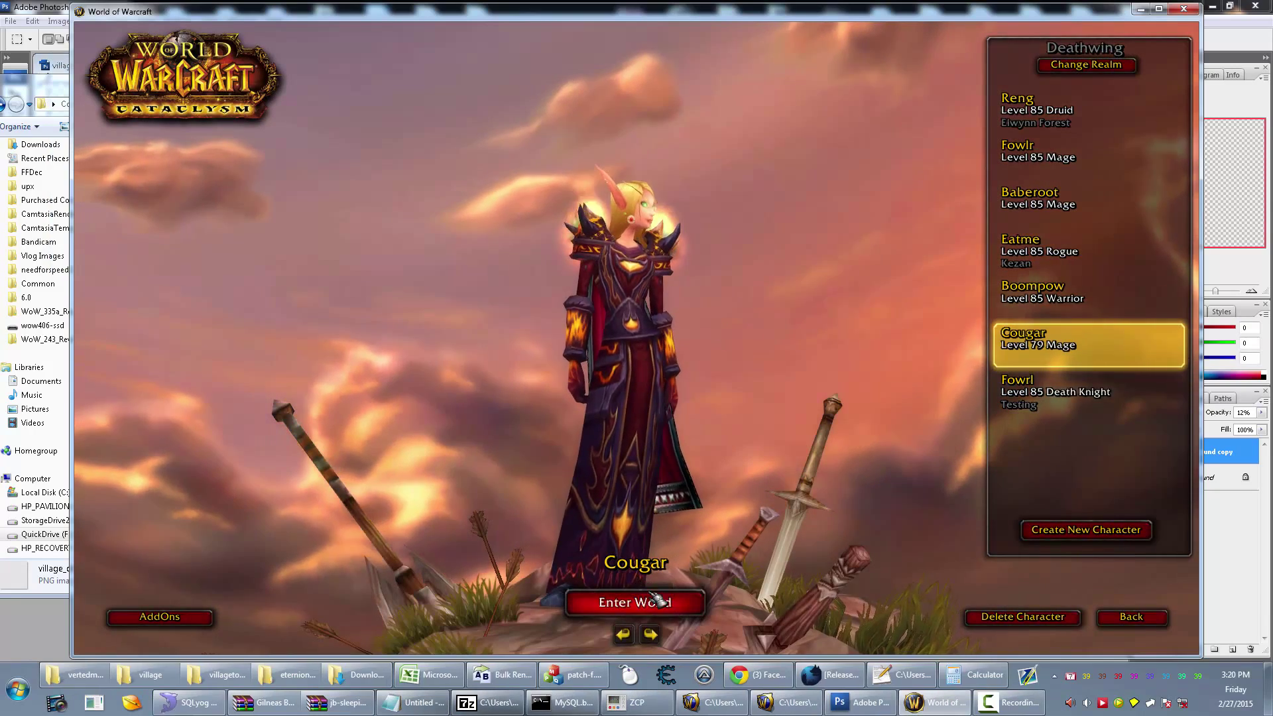
Step: Enter the world with the level 70 mage and view the faded dirt terrain by the water
{"action": "left_click", "coordinate": [635, 602]}
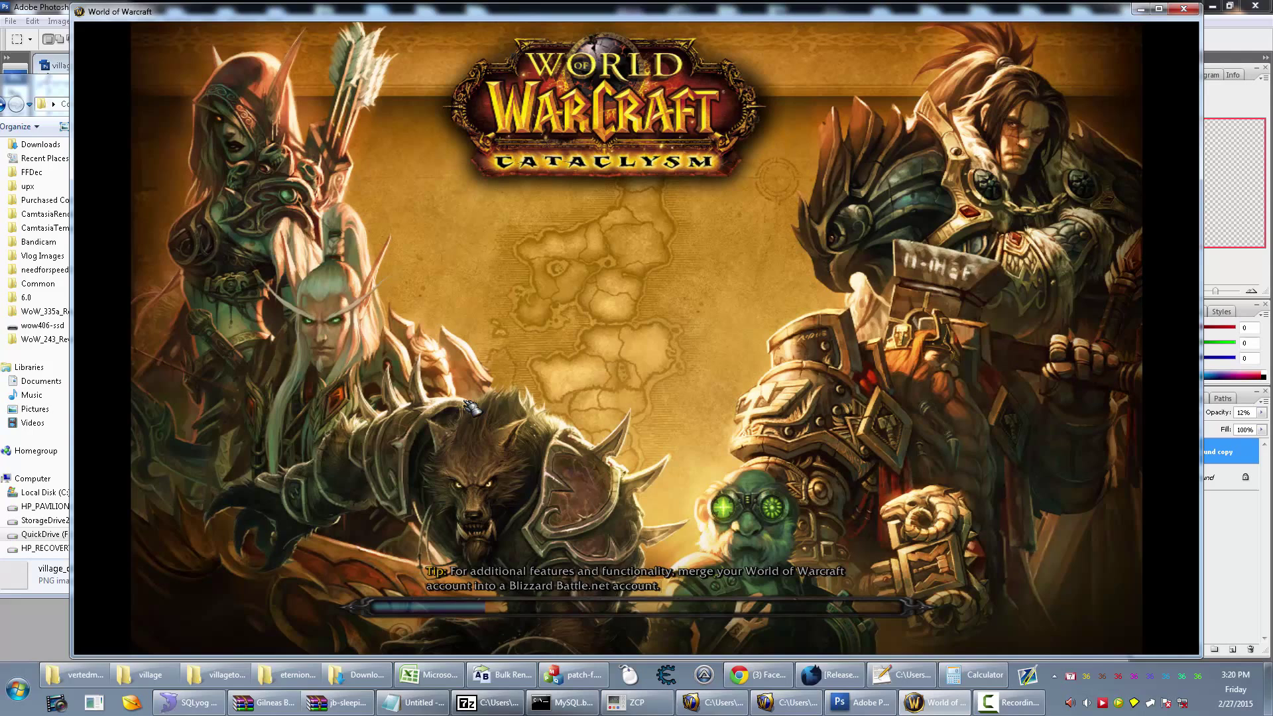
{"action": "mouse_move", "coordinate": [365, 301]}
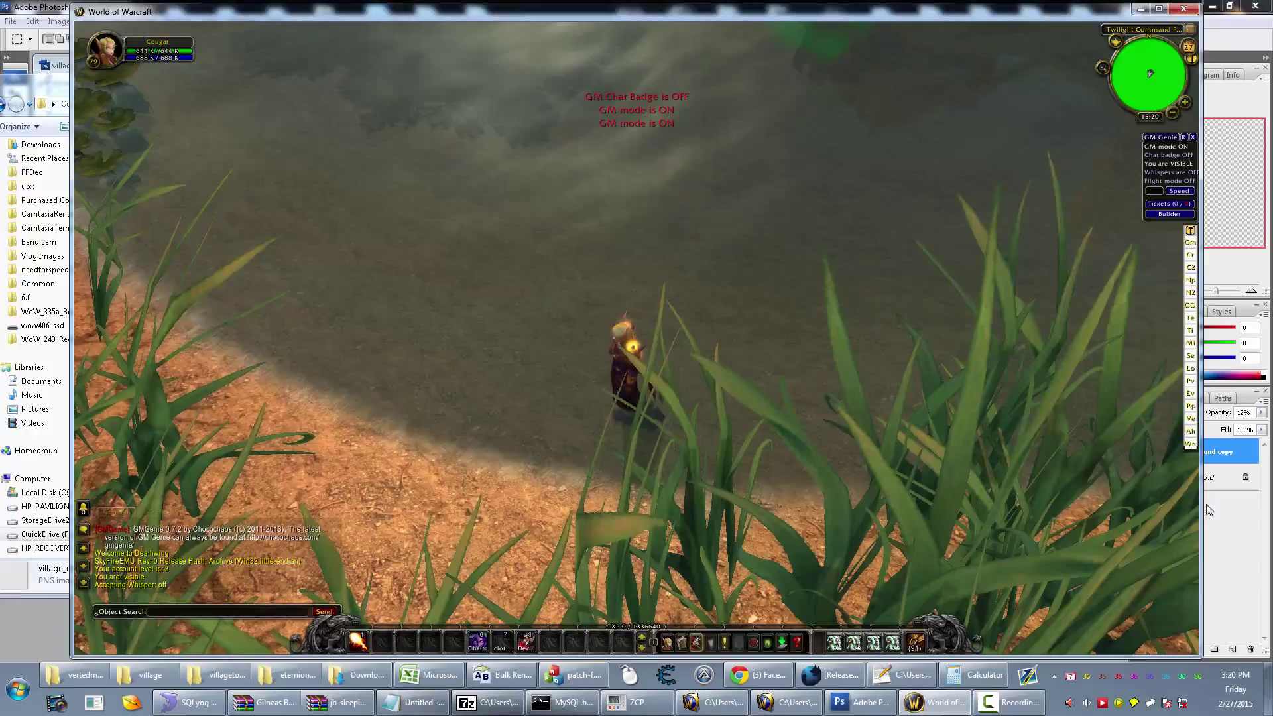
{"action": "left_click", "coordinate": [860, 703]}
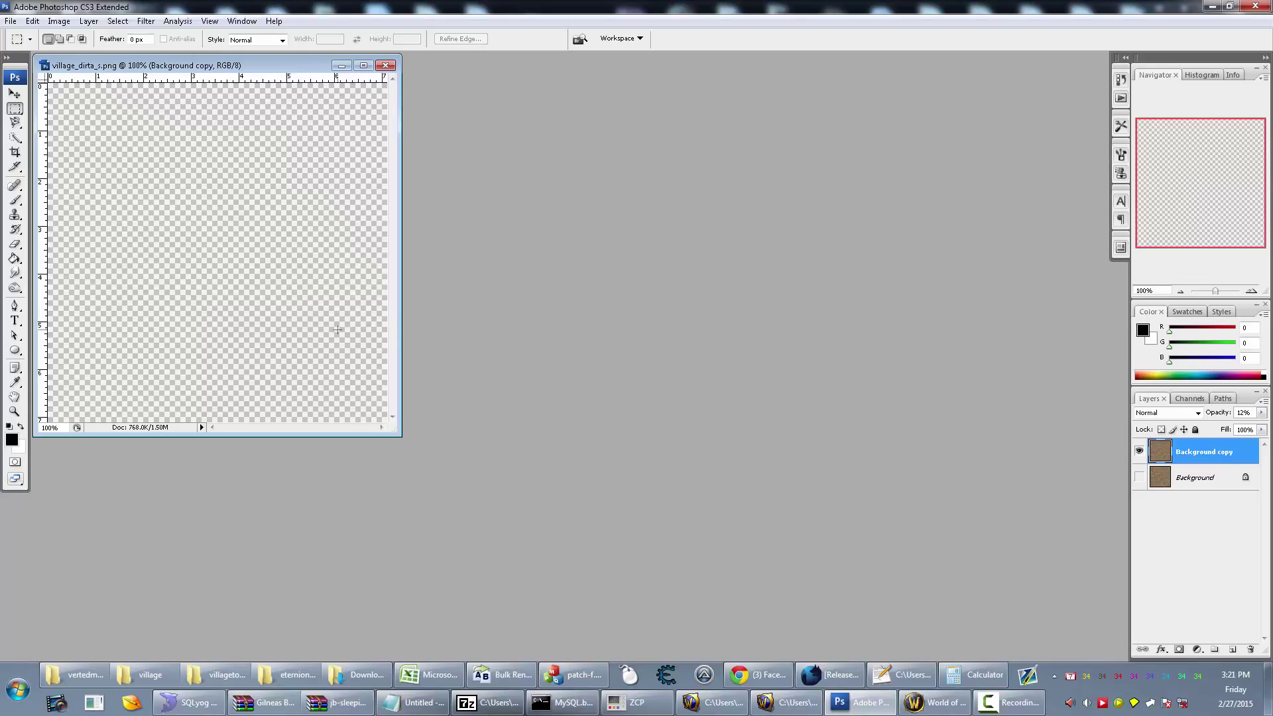
{"action": "left_click", "coordinate": [932, 703]}
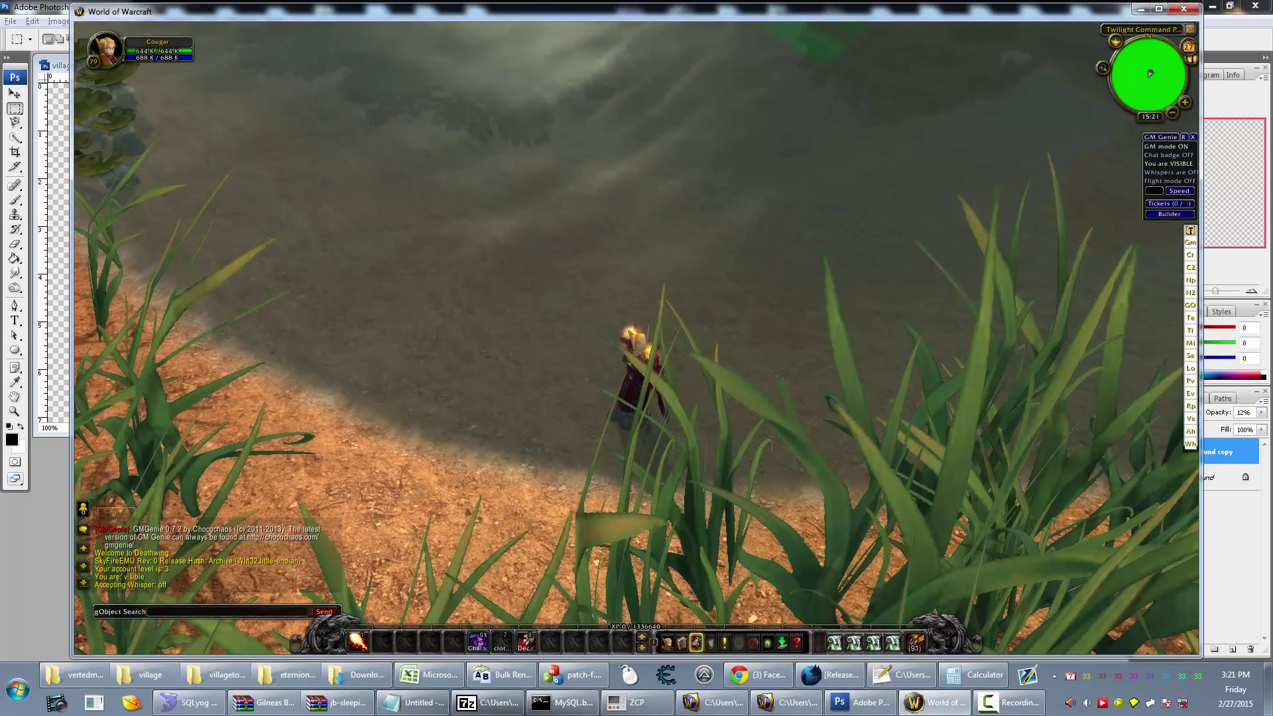